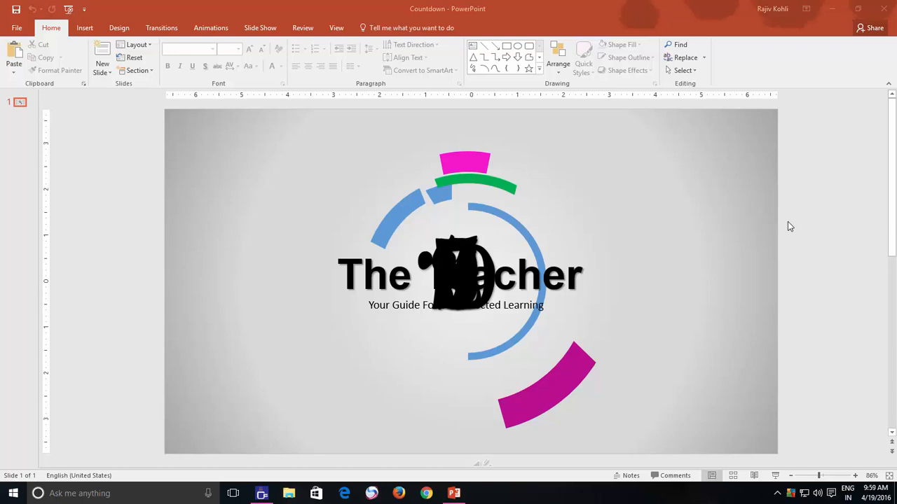
mouse_move(781, 204)
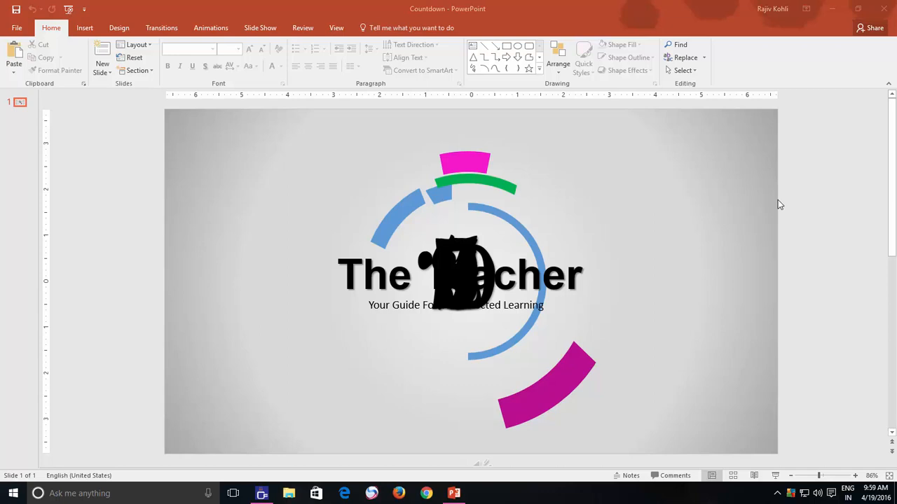
mouse_move(773, 204)
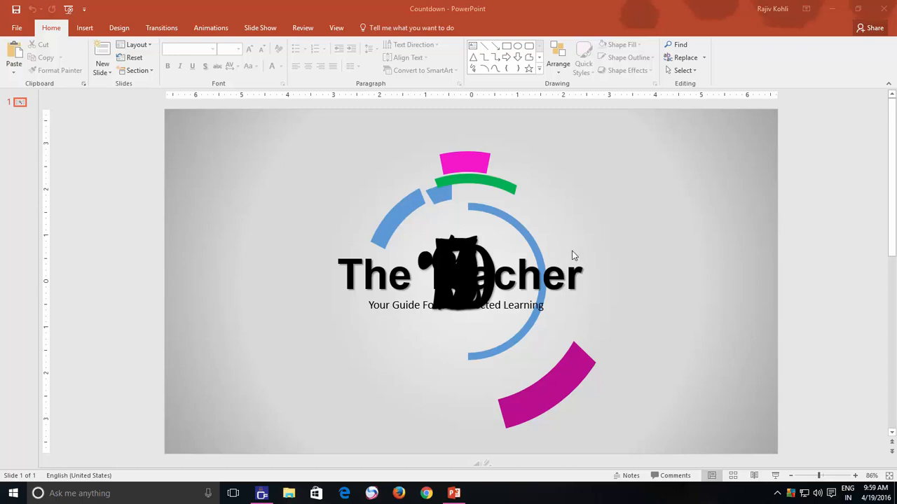
mouse_move(328, 302)
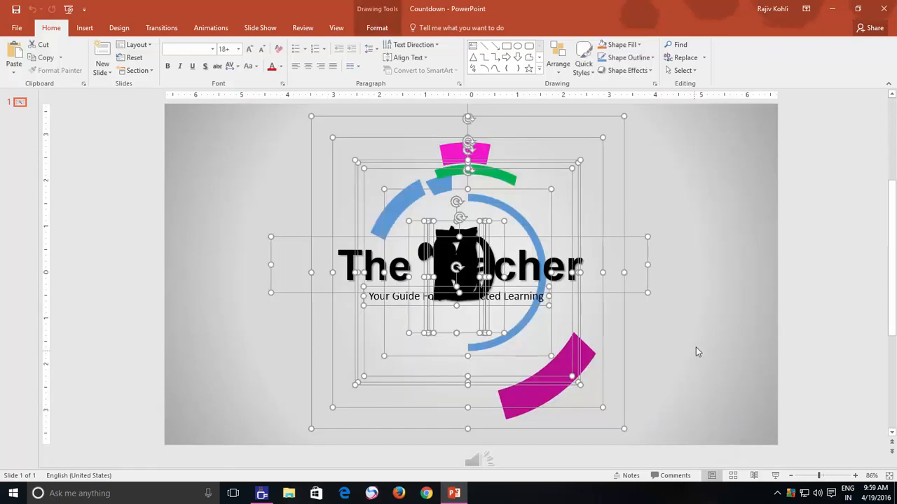
mouse_move(699, 345)
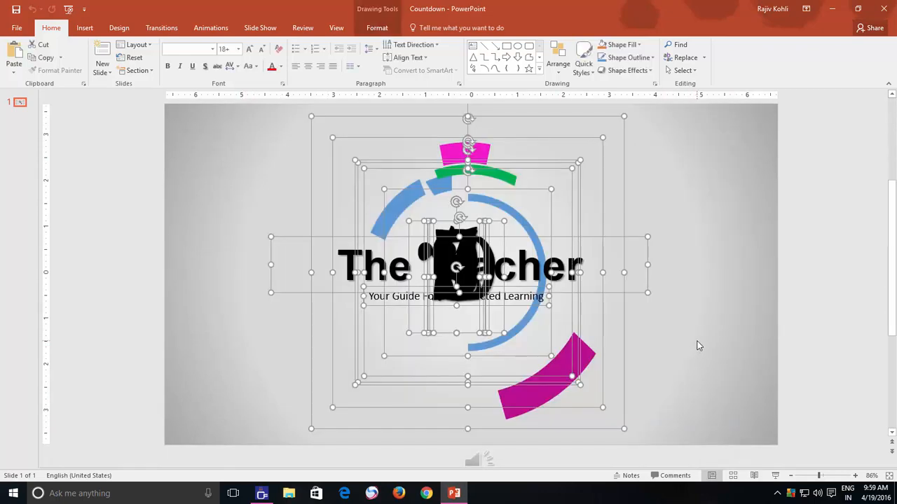
- Deselect everything and open the Selection Pane listing audio, slogan, name, numbers 1–10 and circles
left_click(673, 340)
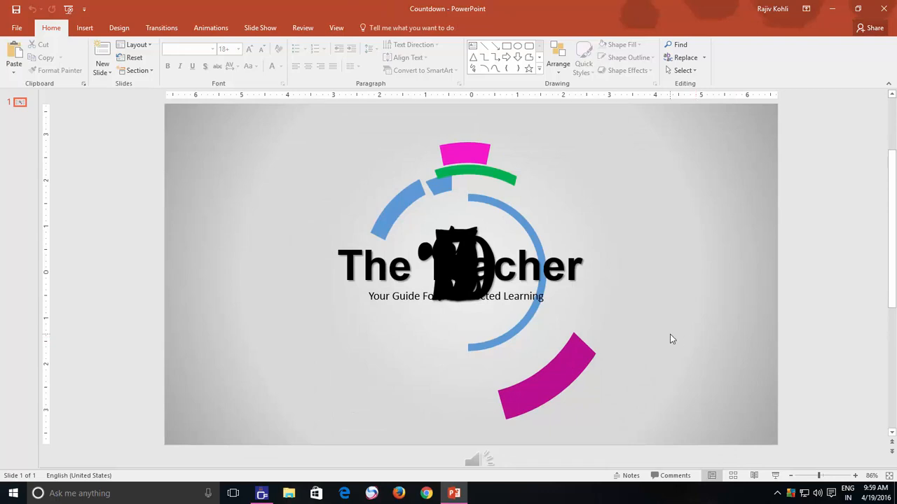
mouse_move(666, 337)
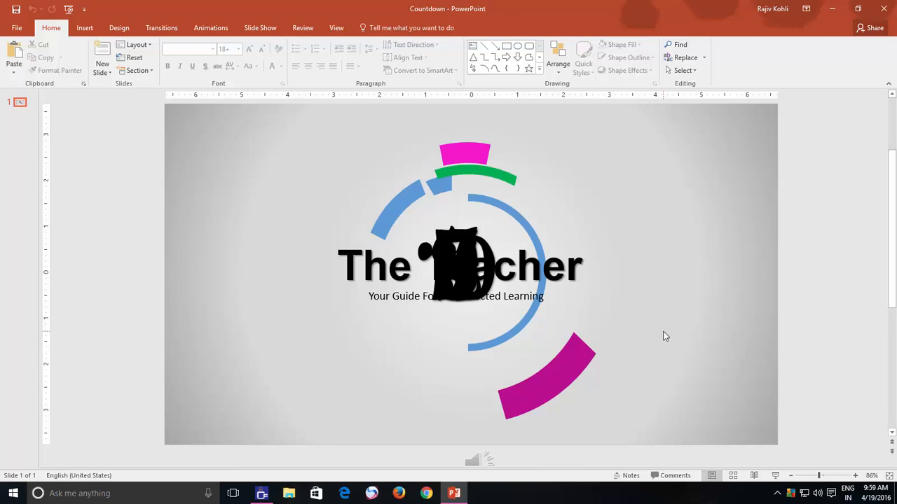
mouse_move(596, 310)
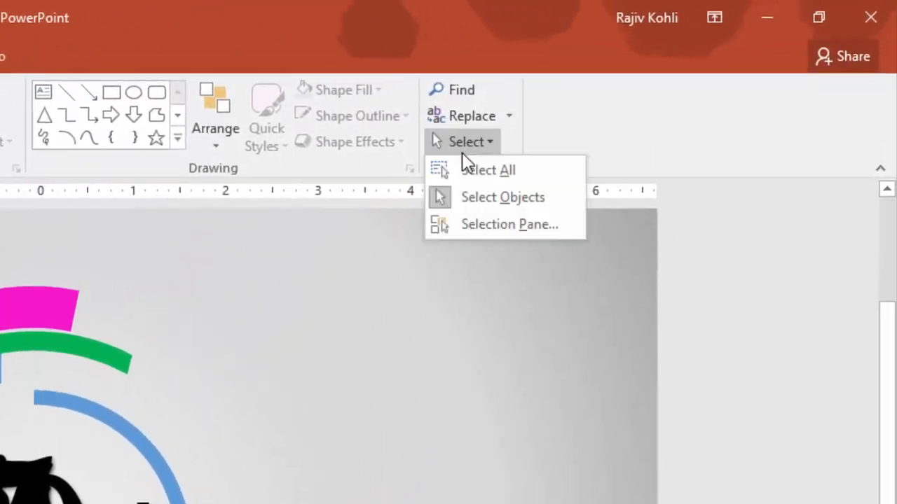
left_click(509, 224)
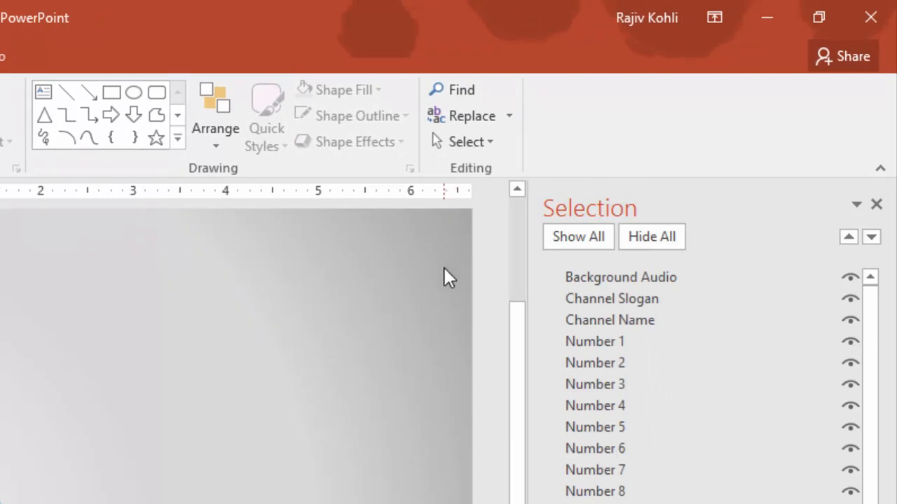
mouse_move(497, 347)
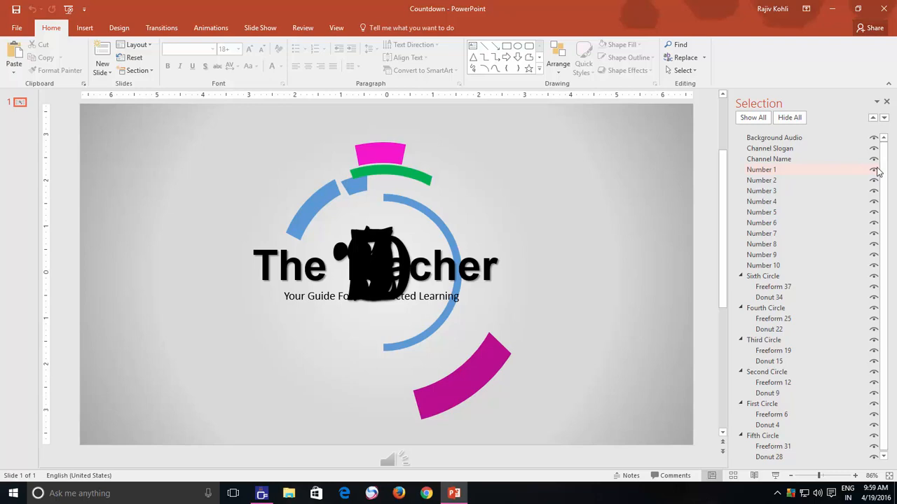
mouse_move(278, 121)
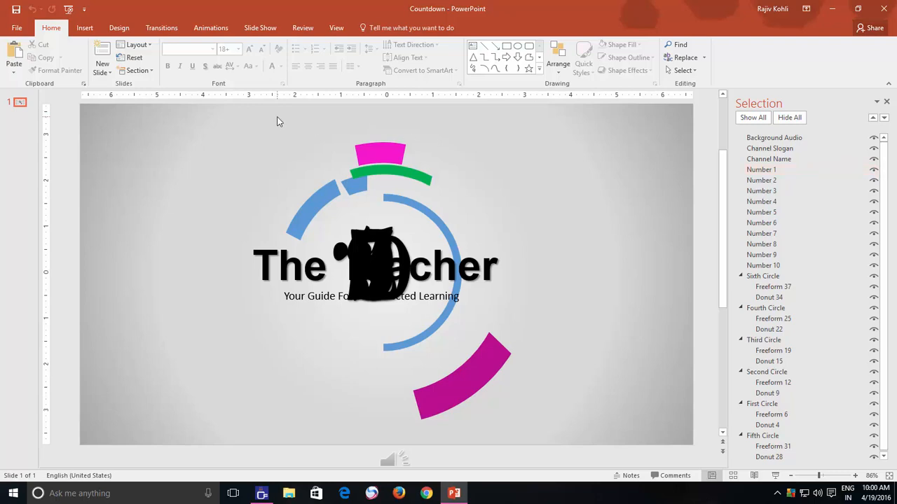
left_click(84, 28)
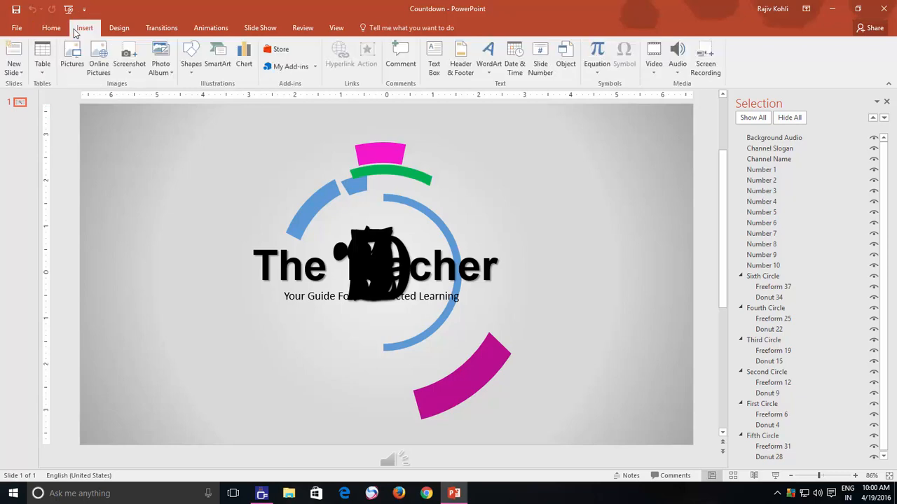
left_click(191, 56)
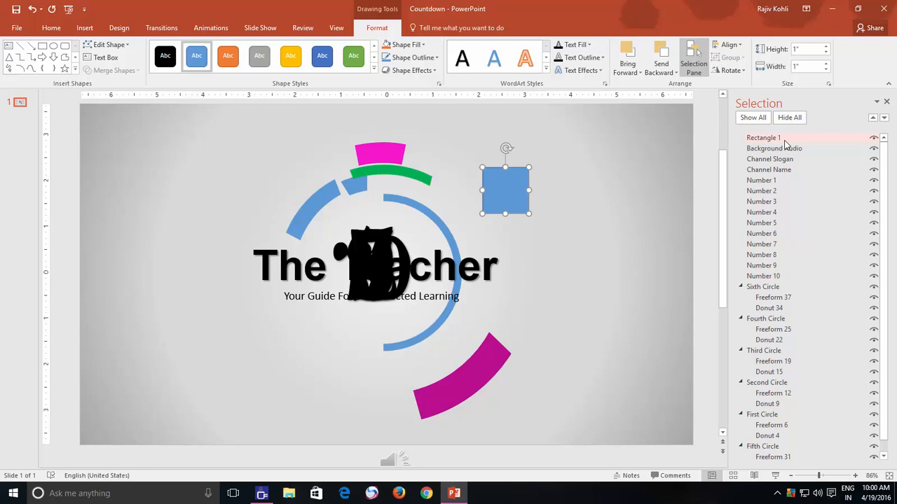
mouse_move(770, 144)
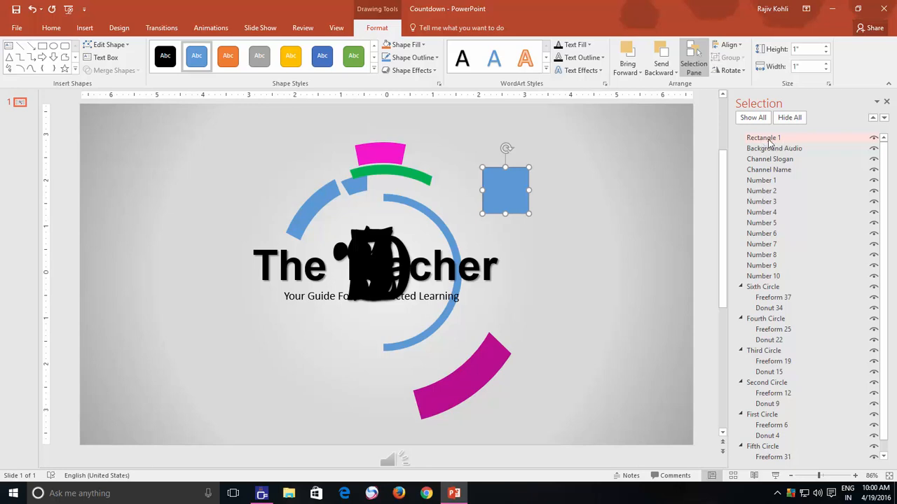
mouse_move(780, 145)
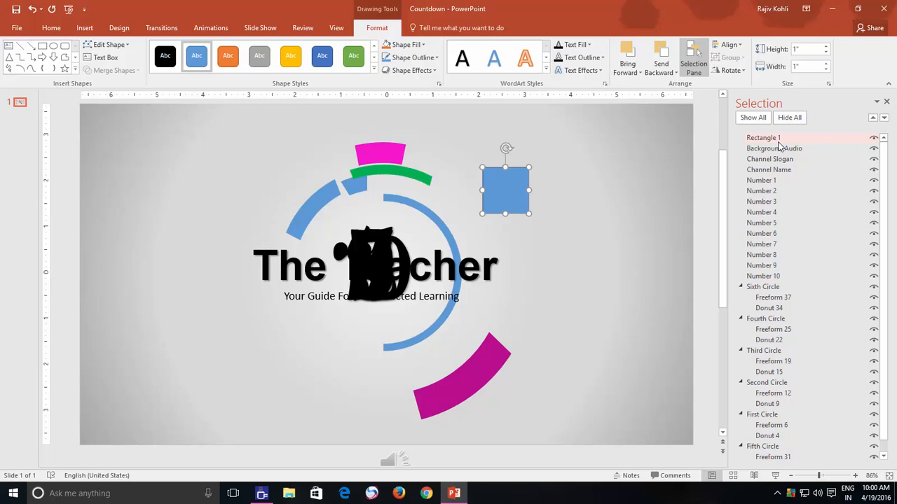
left_click(763, 137)
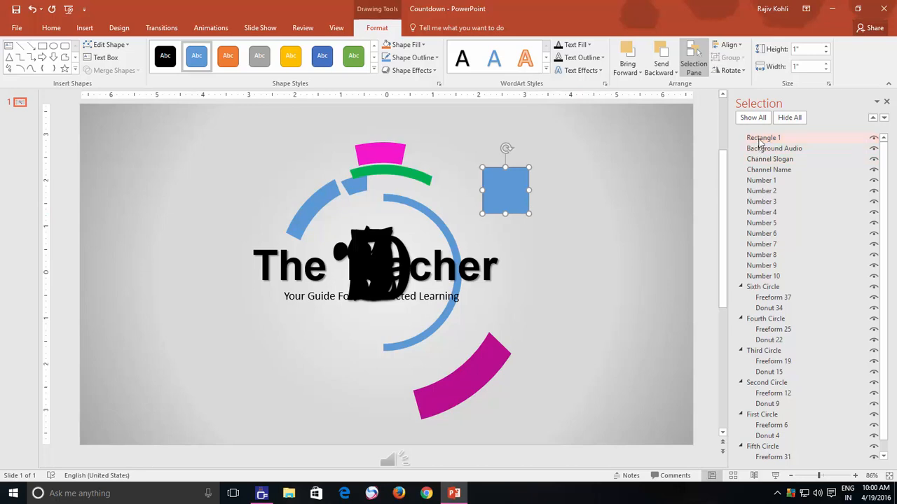
double_click(763, 138)
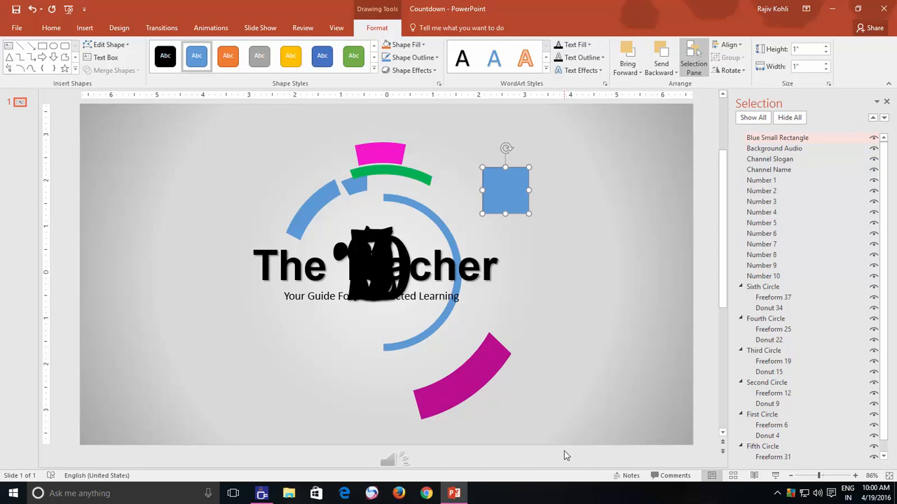
mouse_move(565, 409)
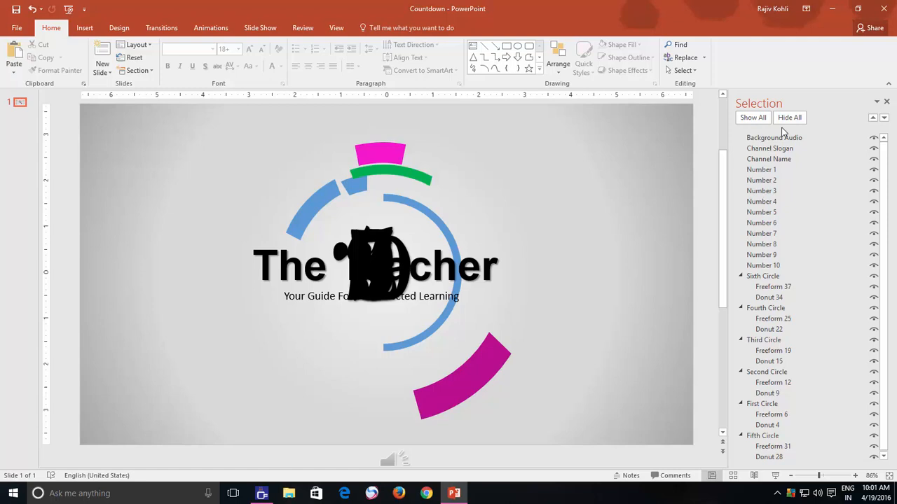
- Hide all objects, set the radial gradient direction to a top-left corner, then show all
left_click(789, 117)
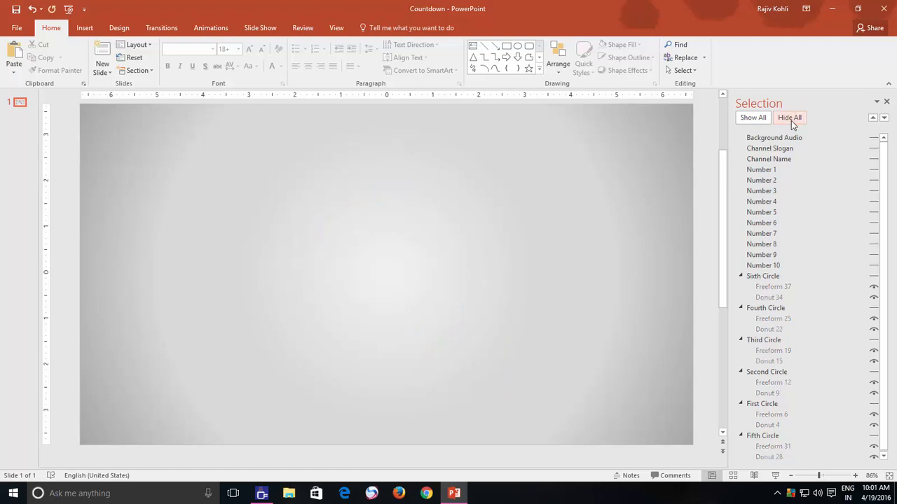
left_click(753, 117)
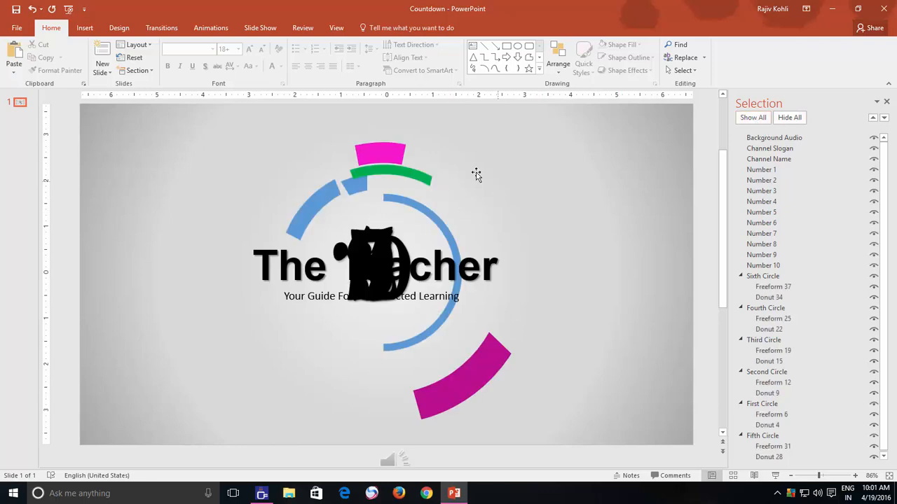
mouse_move(461, 166)
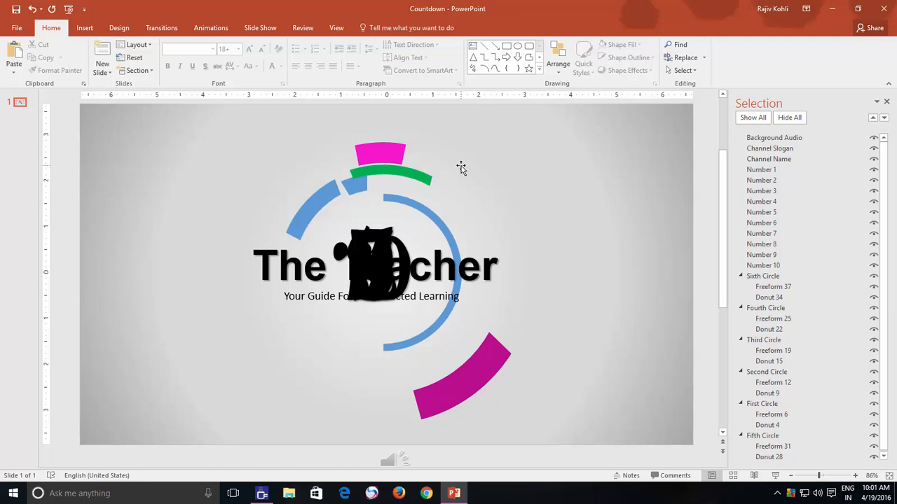
mouse_move(699, 158)
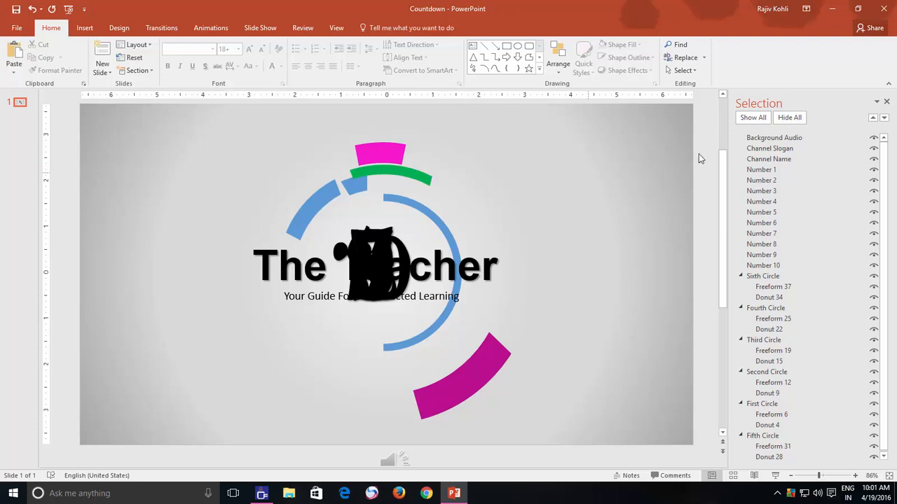
left_click(789, 117)
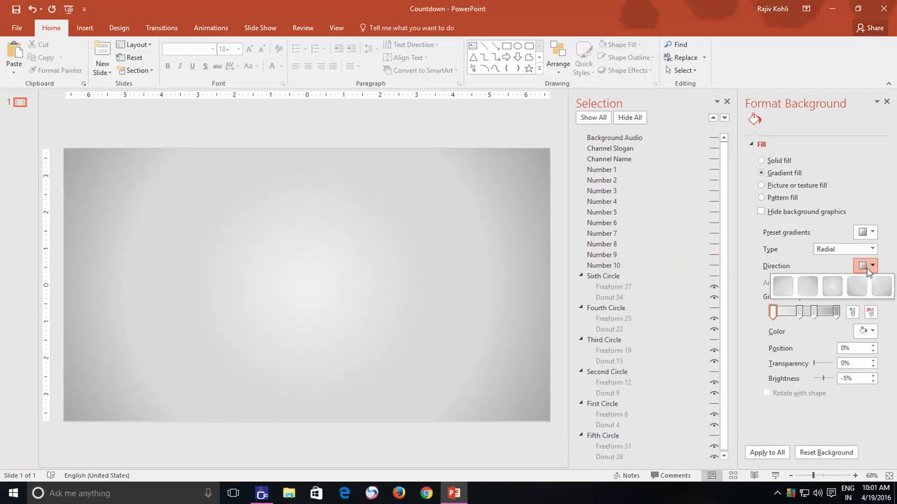
left_click(857, 286)
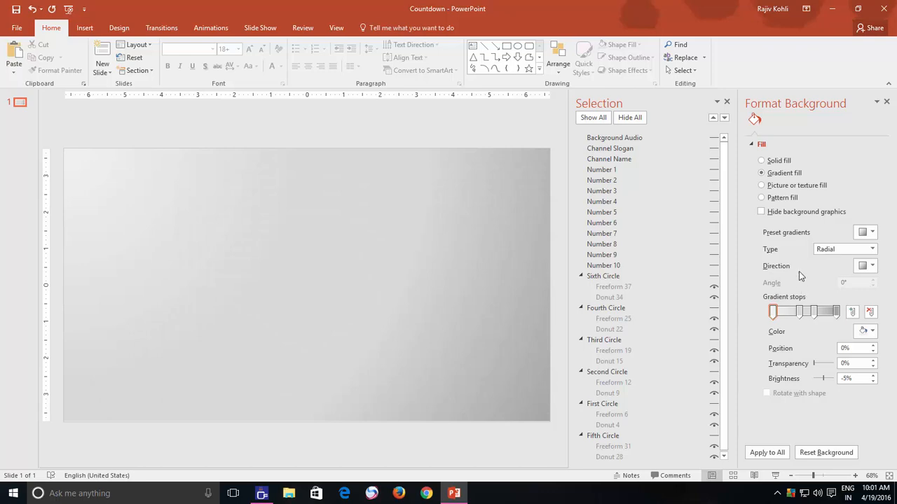
left_click(592, 117)
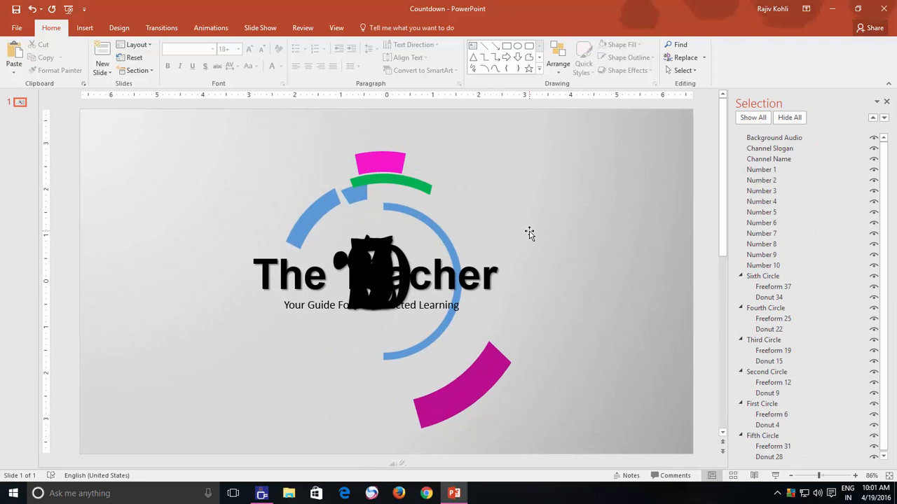
mouse_move(537, 235)
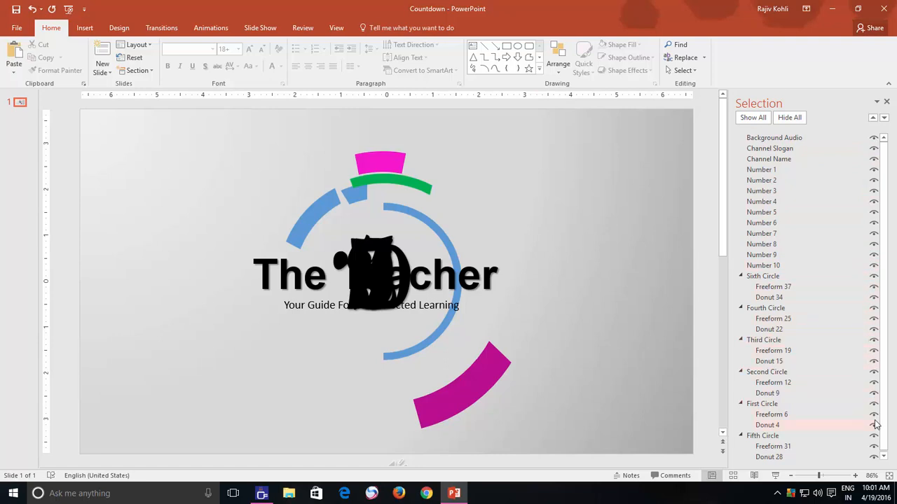
mouse_move(875, 243)
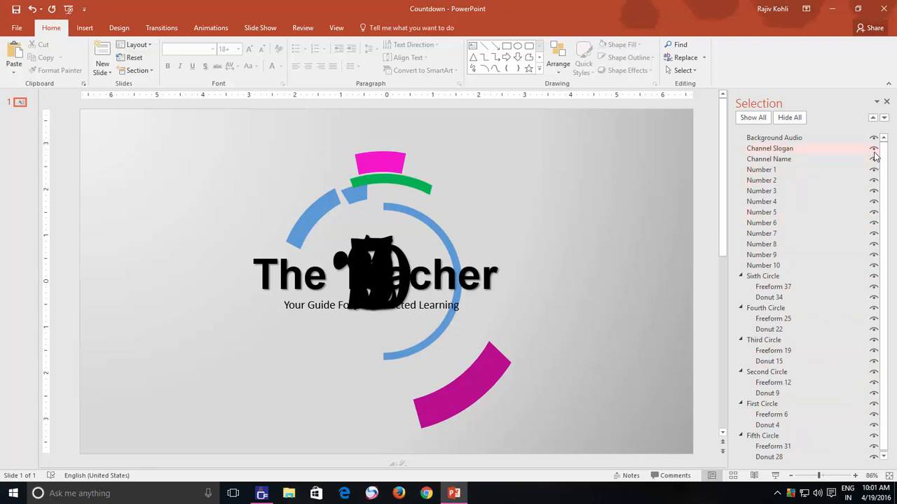
left_click(874, 149)
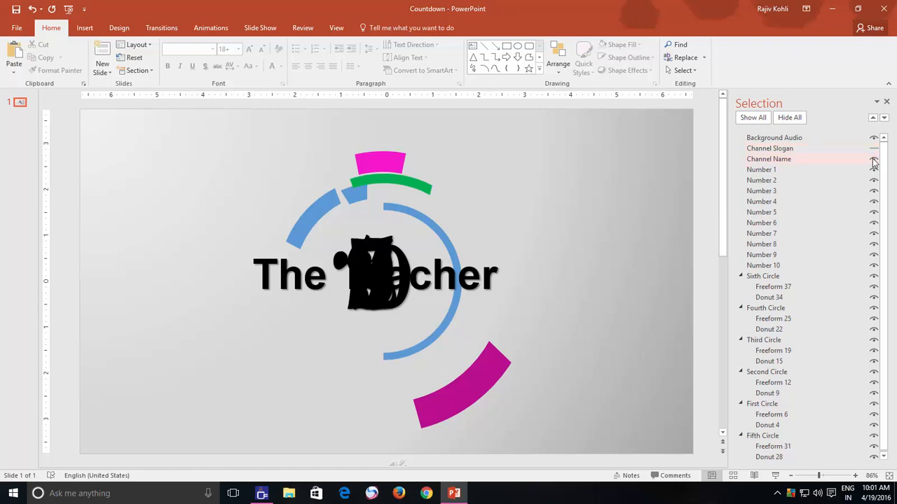
left_click(873, 159)
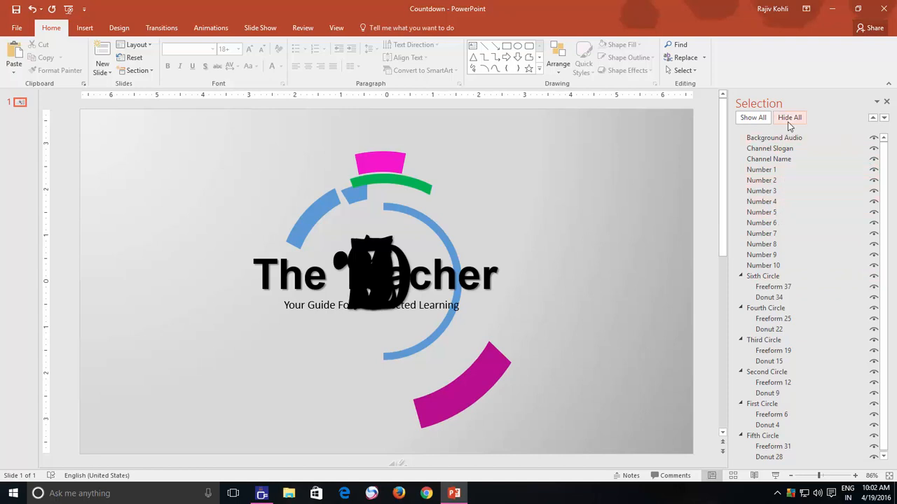
left_click(790, 117)
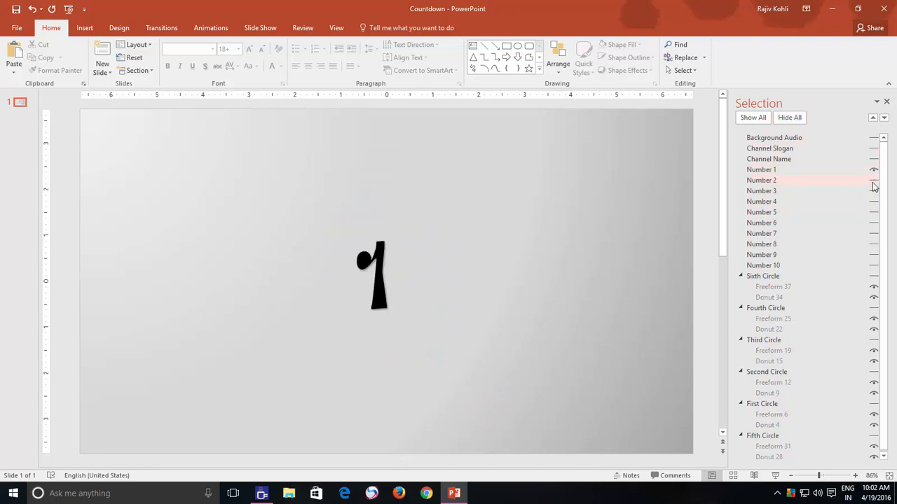
left_click(761, 191)
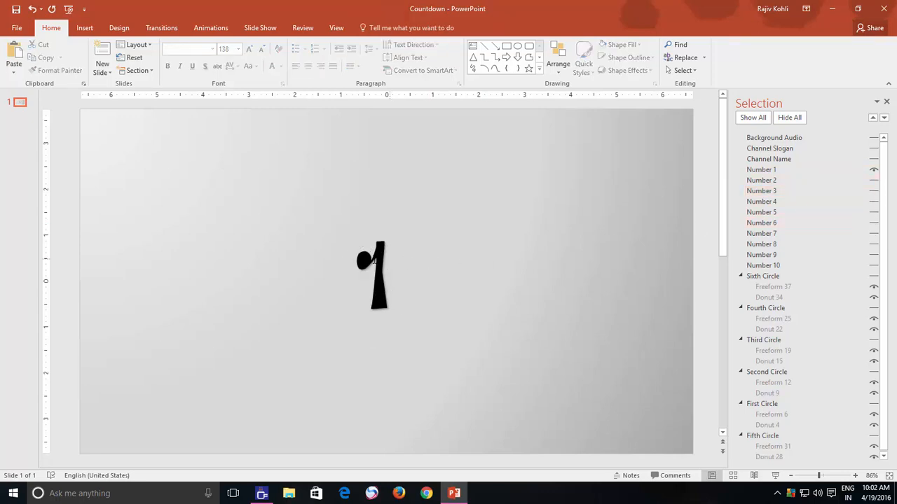
left_click(372, 274)
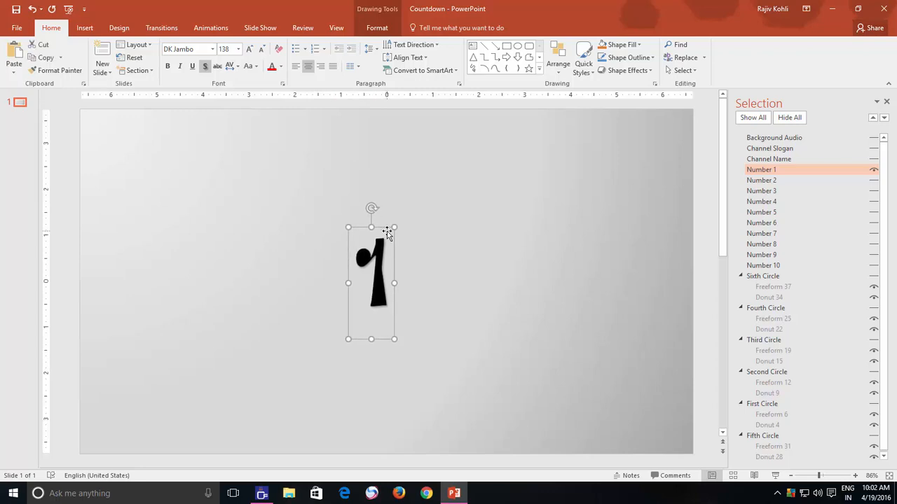
mouse_move(742, 143)
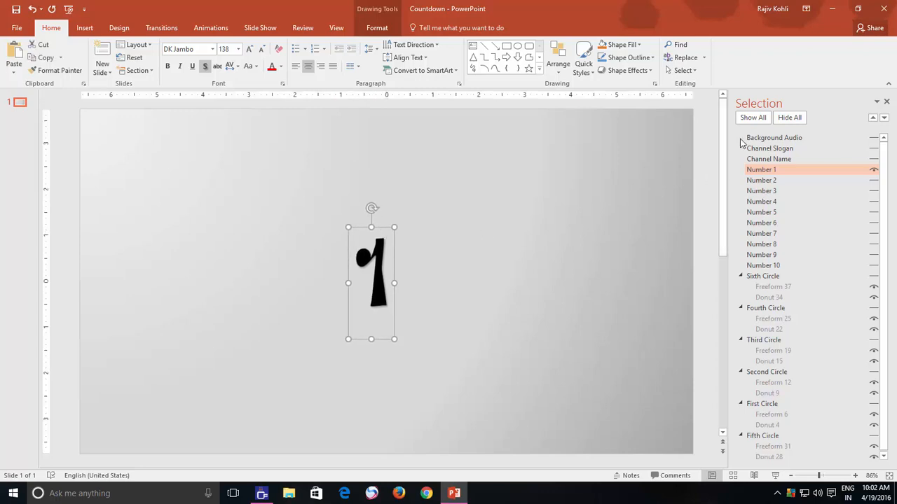
left_click(752, 117)
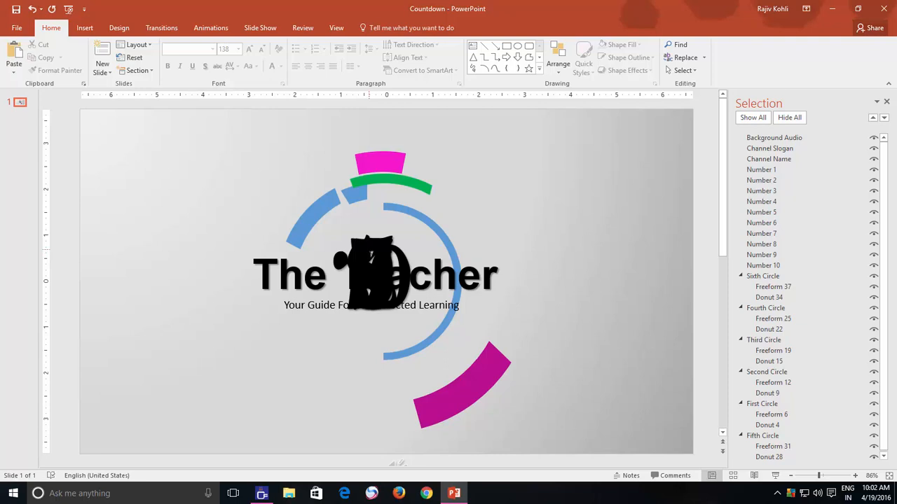
- Select the Number 7 text box from the Selection Pane list
left_click(375, 273)
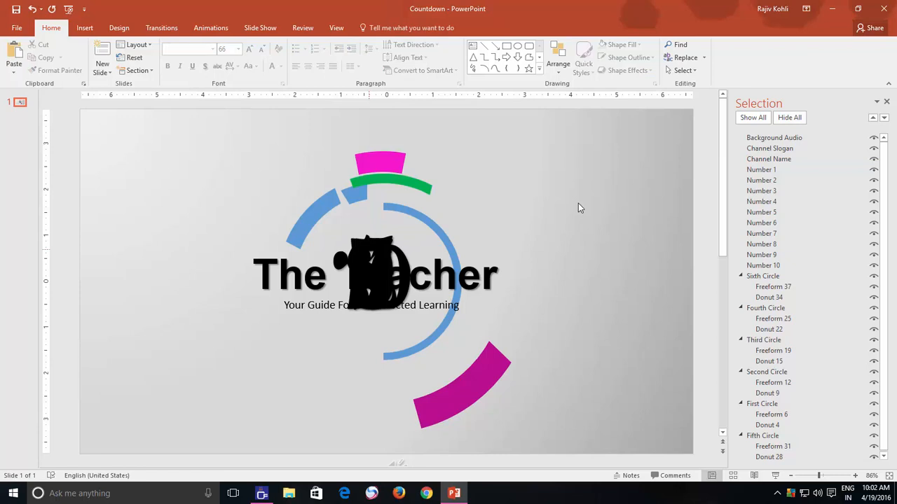
mouse_move(762, 244)
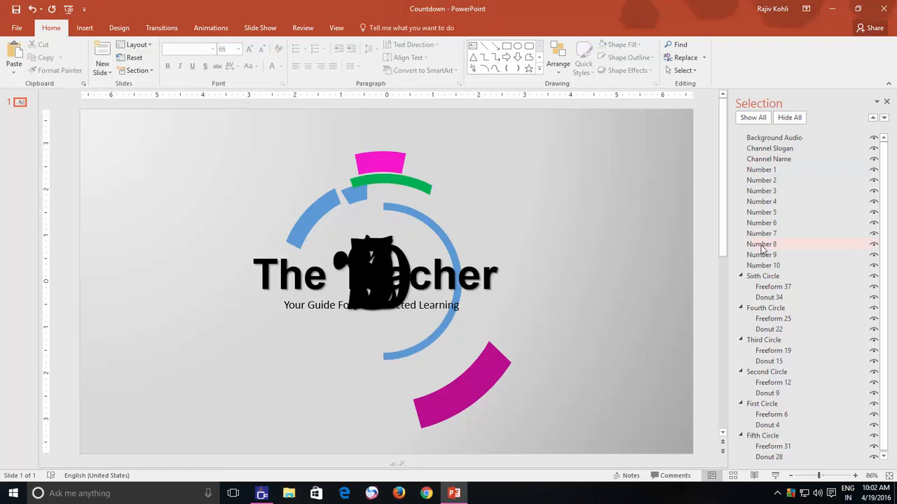
left_click(761, 233)
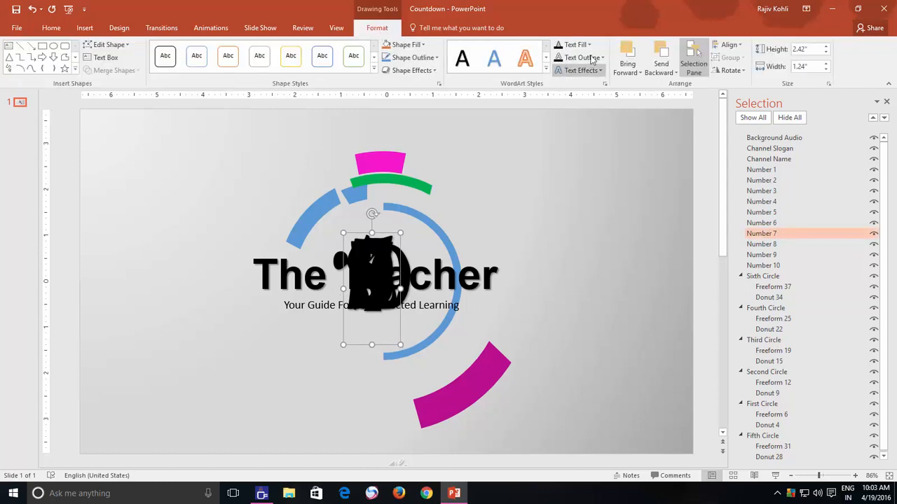
- Select Number 1 through Number 7 together and drag them up above the title
left_click(575, 44)
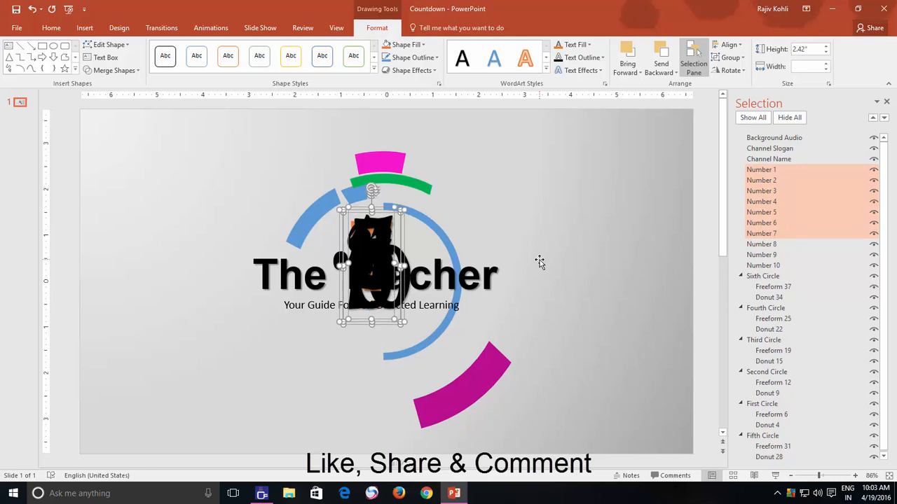
left_click_drag(372, 266, 371, 196)
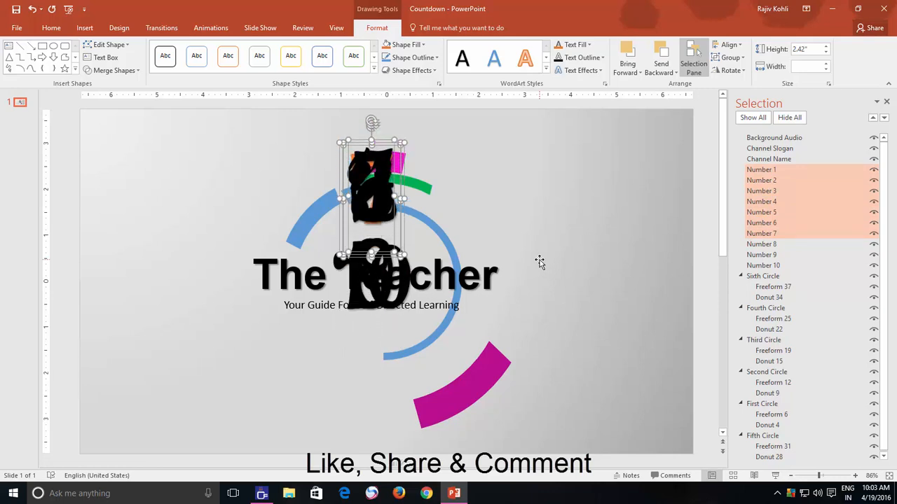